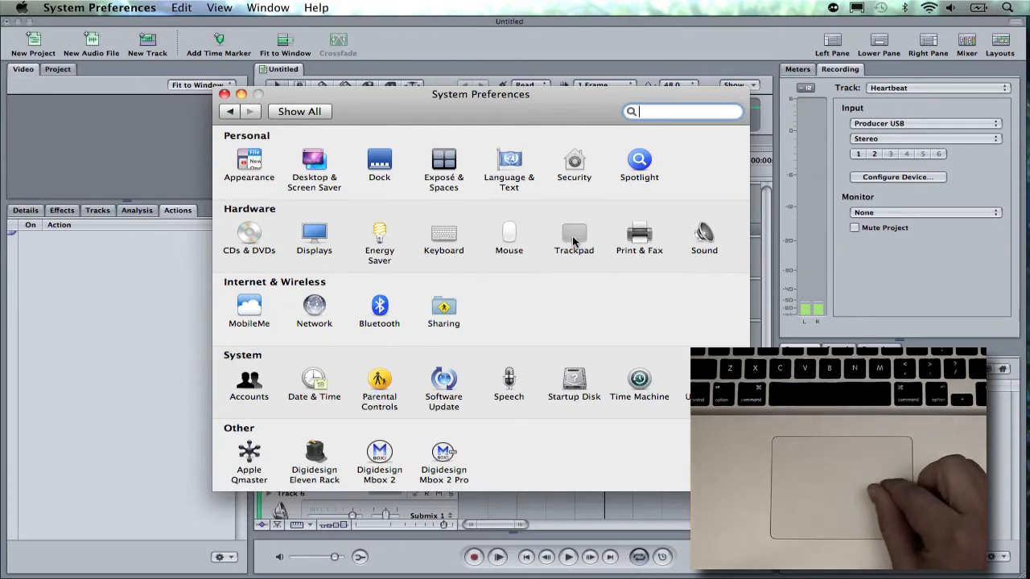
Show the Trackpad pane to review its gesture options.
click(573, 233)
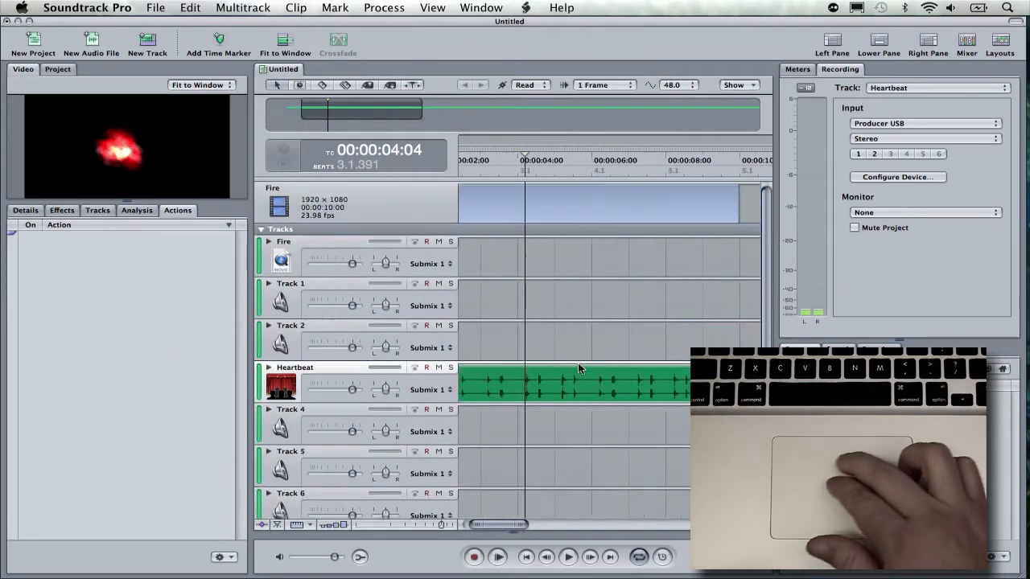
Scroll the timeline down and right to reveal Tracks 4–8, Submix 1 and Master.
scroll(down, 3)
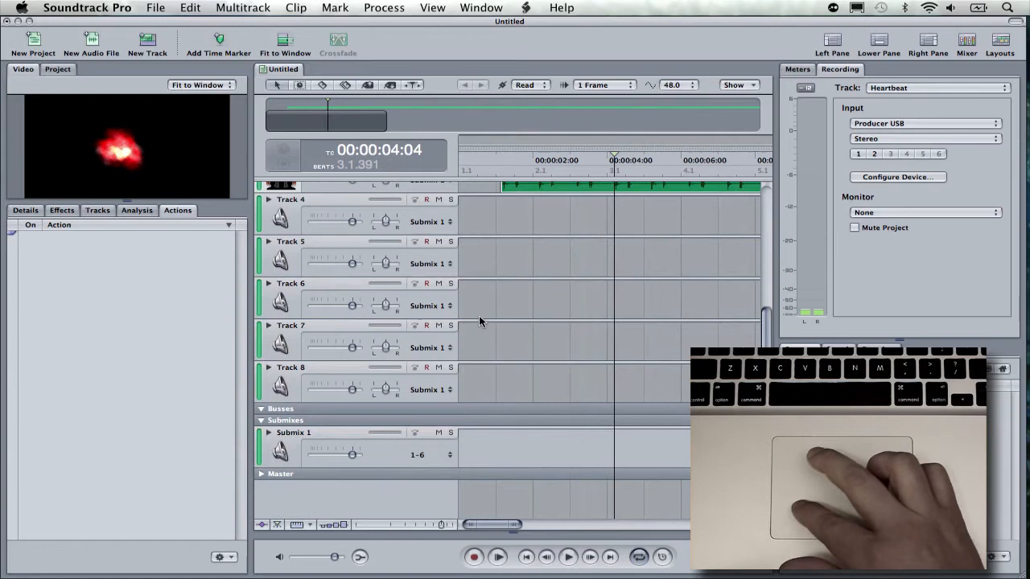
scroll(right, 3)
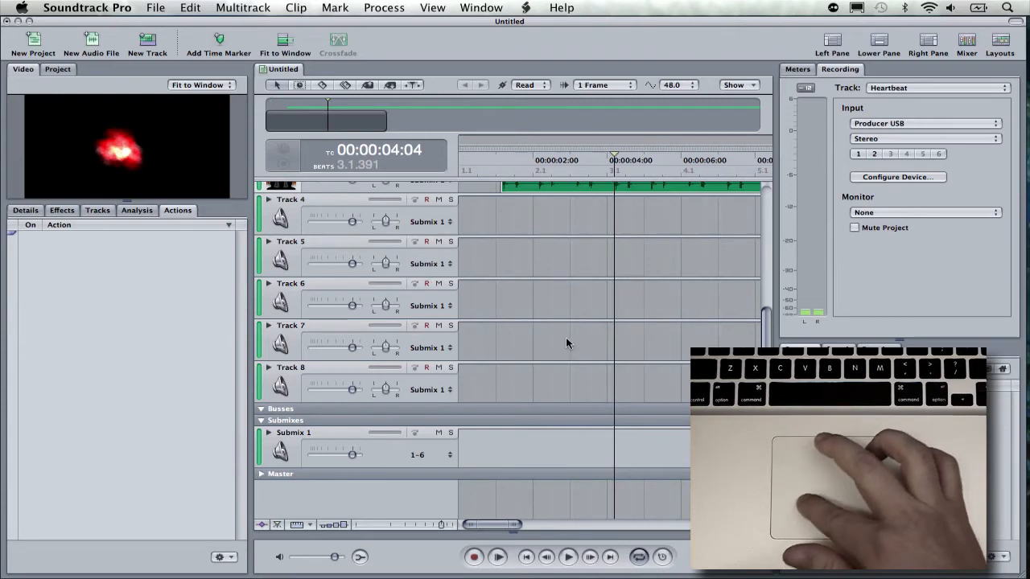
mouse_move(782, 286)
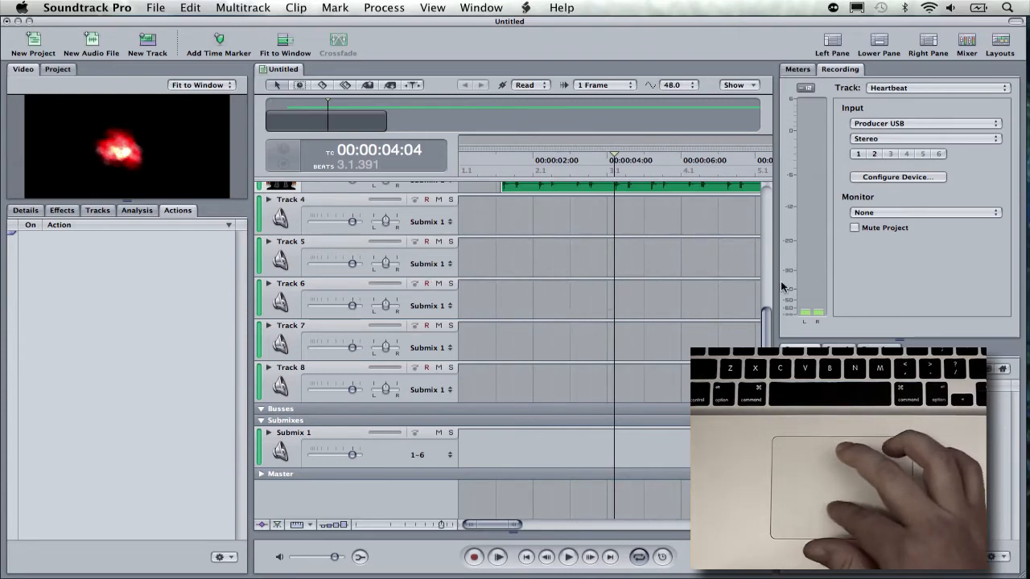
mouse_move(930, 272)
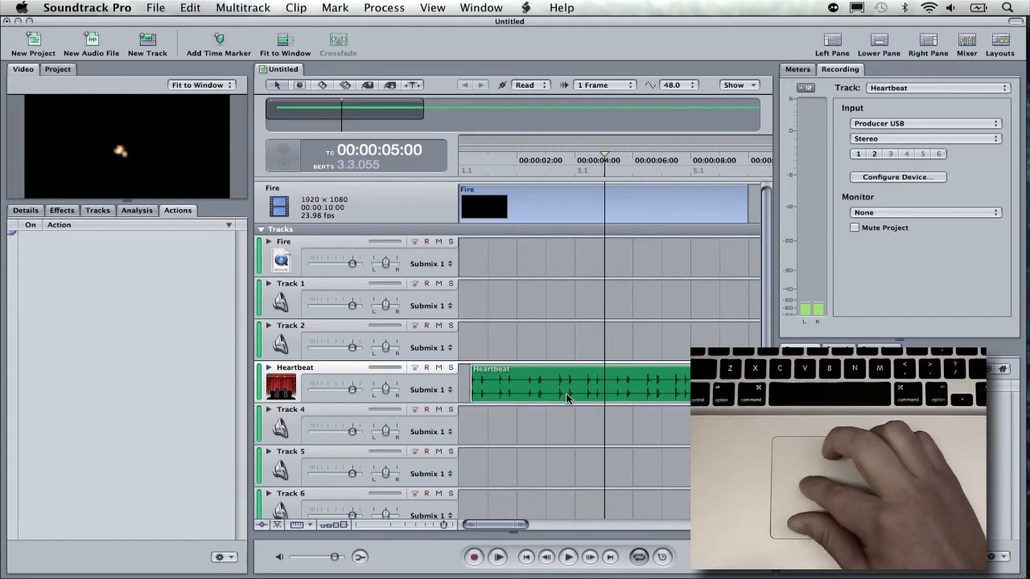
mouse_move(592, 394)
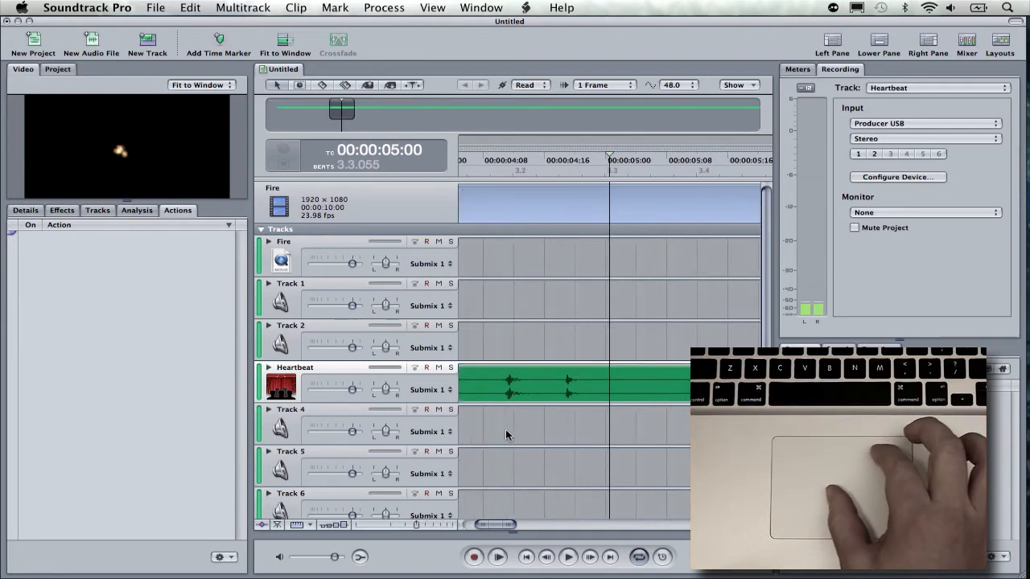
mouse_move(484, 451)
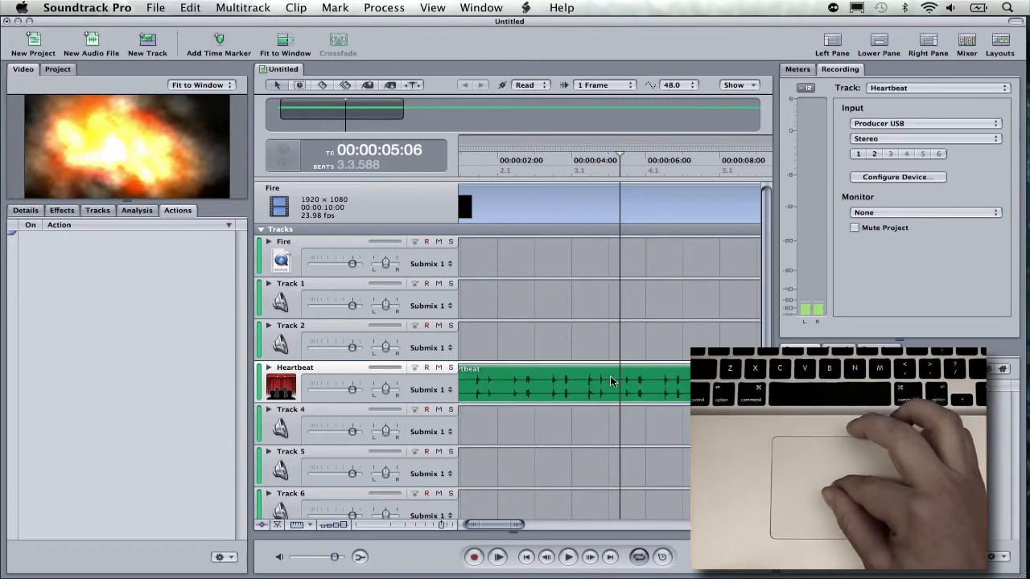
mouse_move(586, 351)
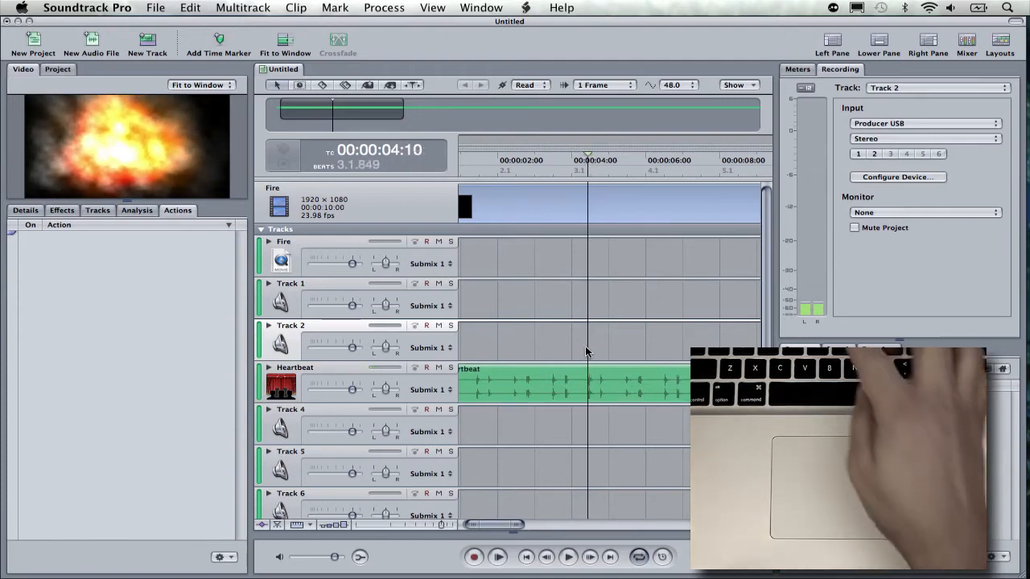
Place the playhead at 00:00:05:03 in the timeline as the Heartbeat split point.
click(611, 380)
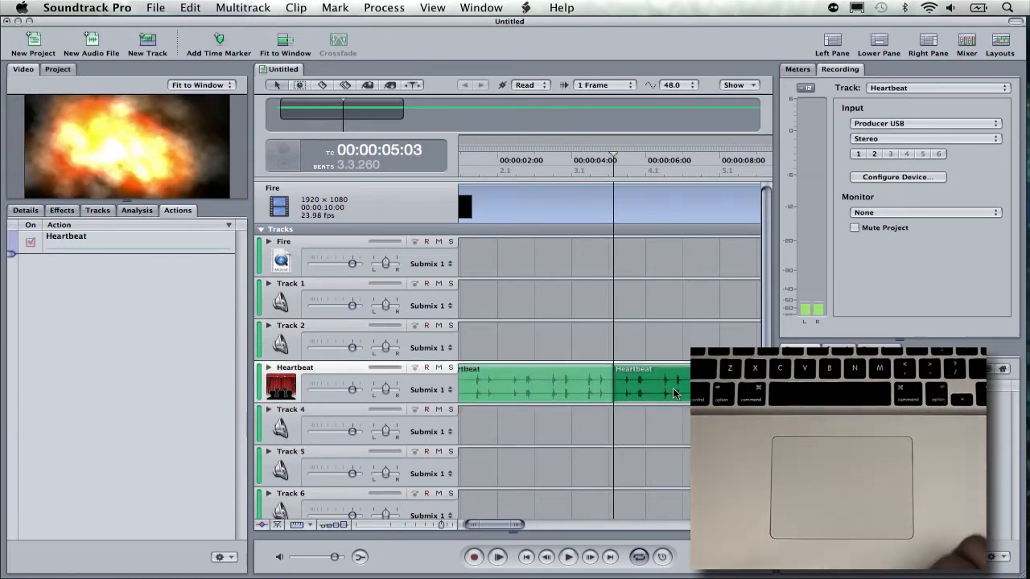
key(cmd+z)
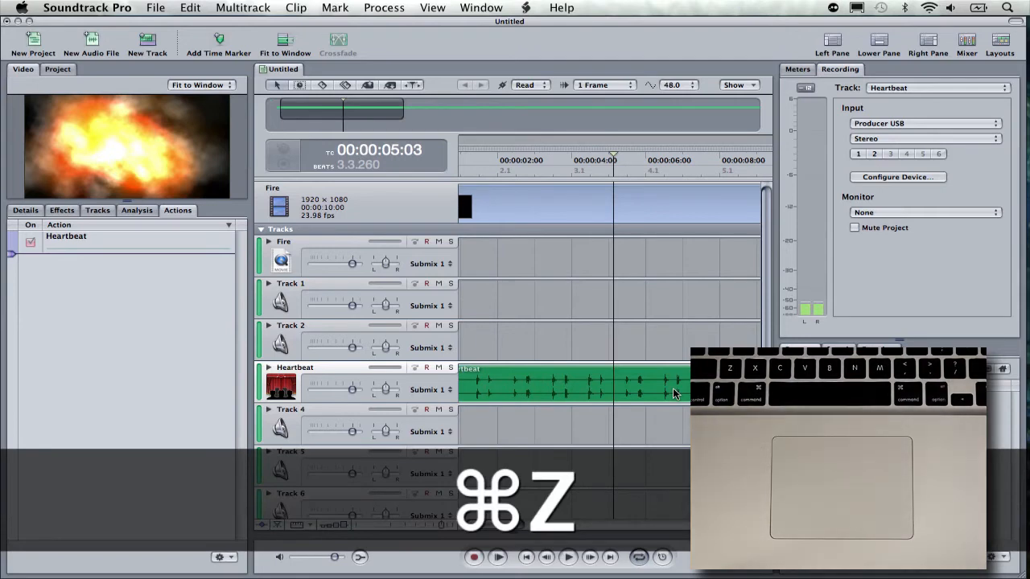
key(cmd+z)
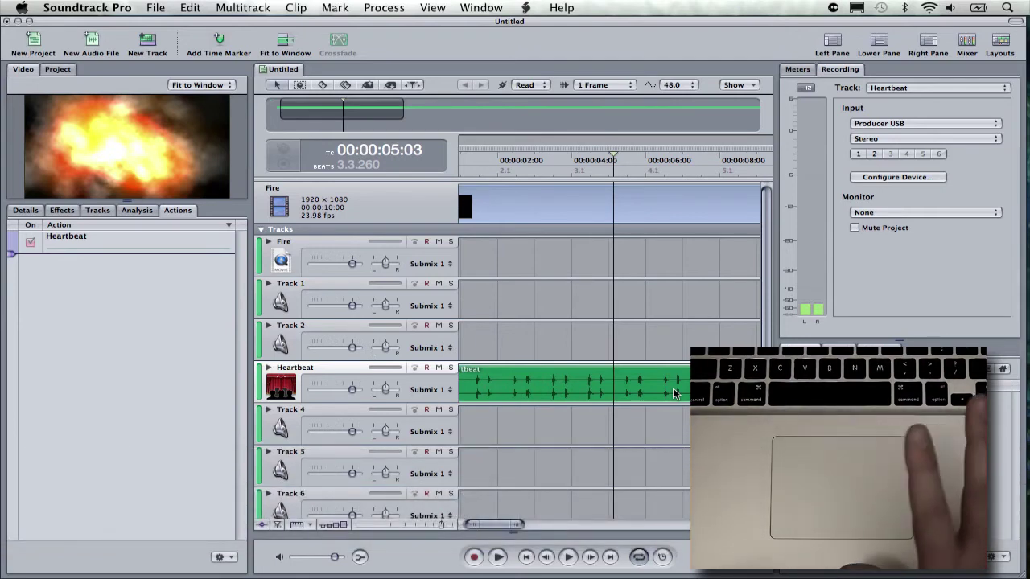
mouse_move(167, 446)
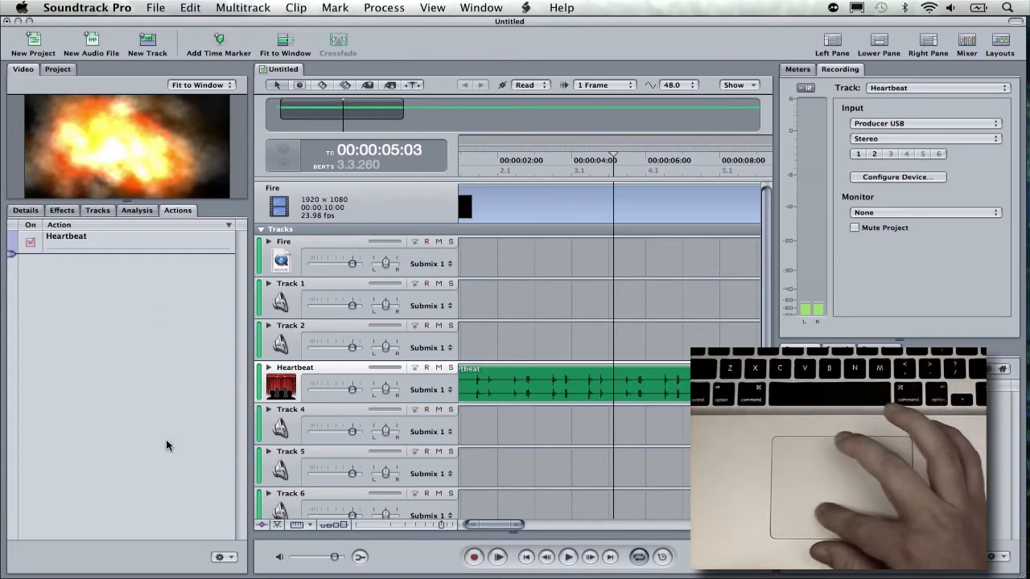
mouse_move(576, 457)
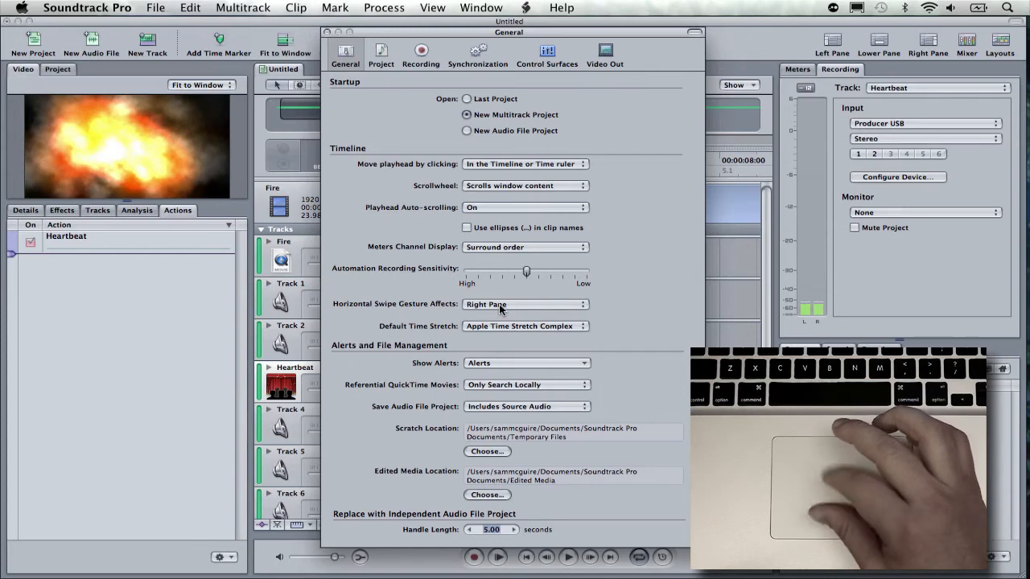
click(524, 302)
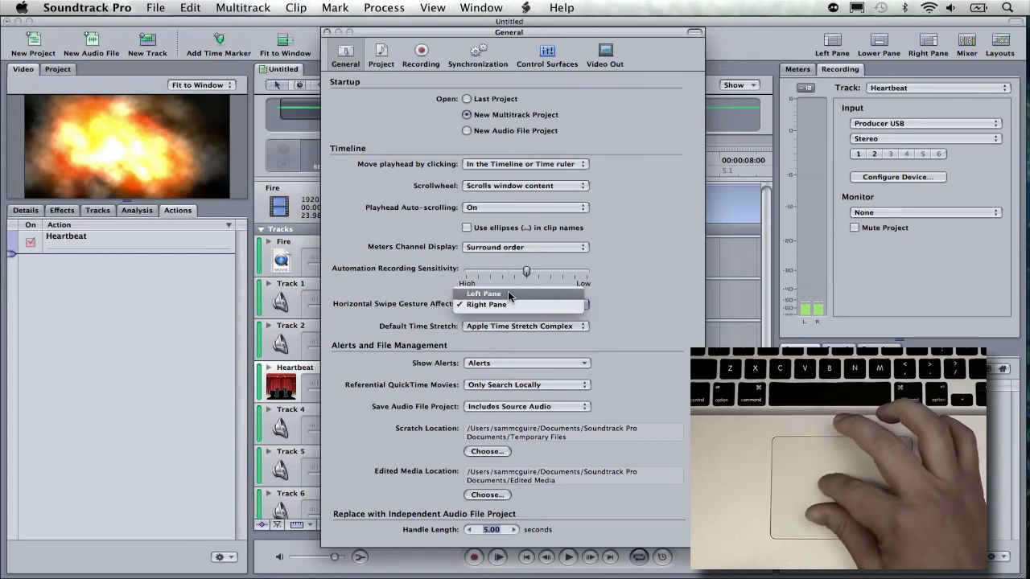
click(486, 304)
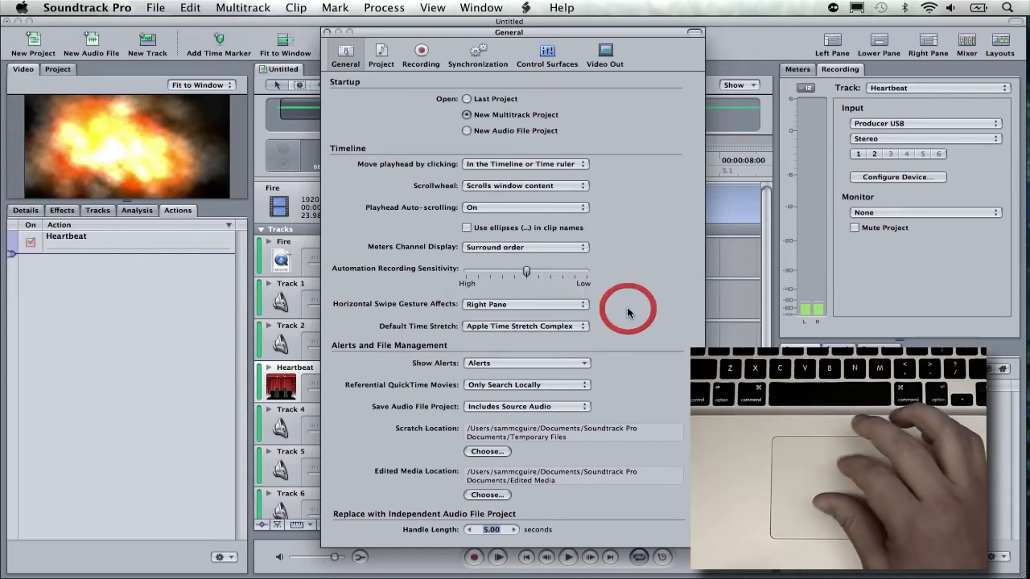
mouse_move(227, 271)
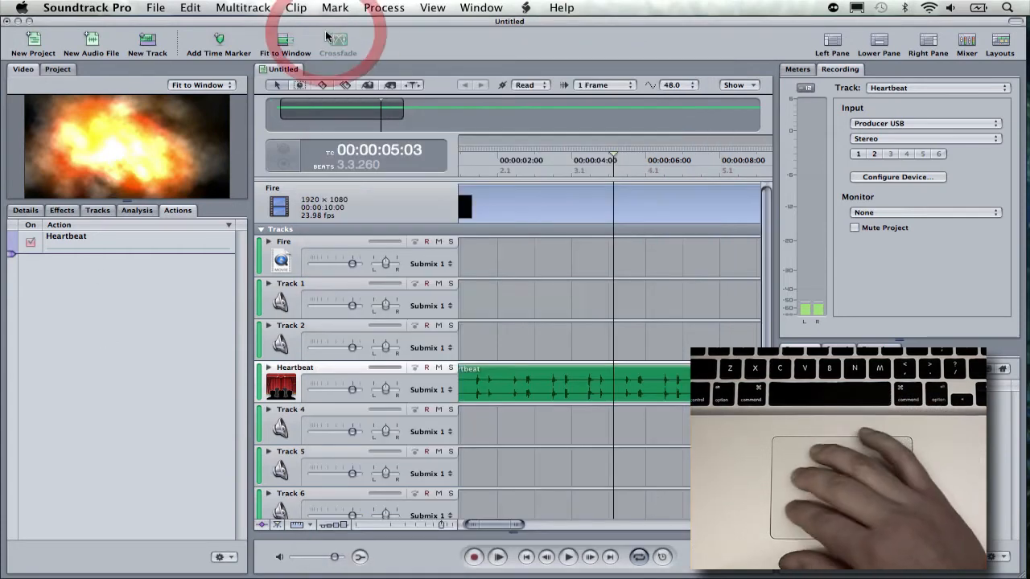
mouse_move(337, 40)
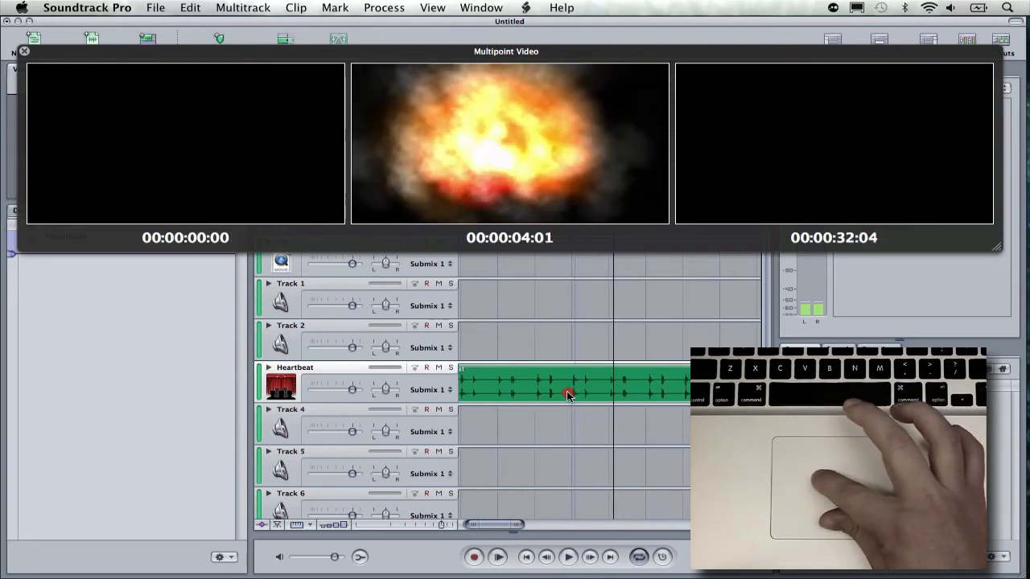
Dismiss the Multipoint Video HUD and slide the Heartbeat clip to start near 00:00:02:00.
click(23, 50)
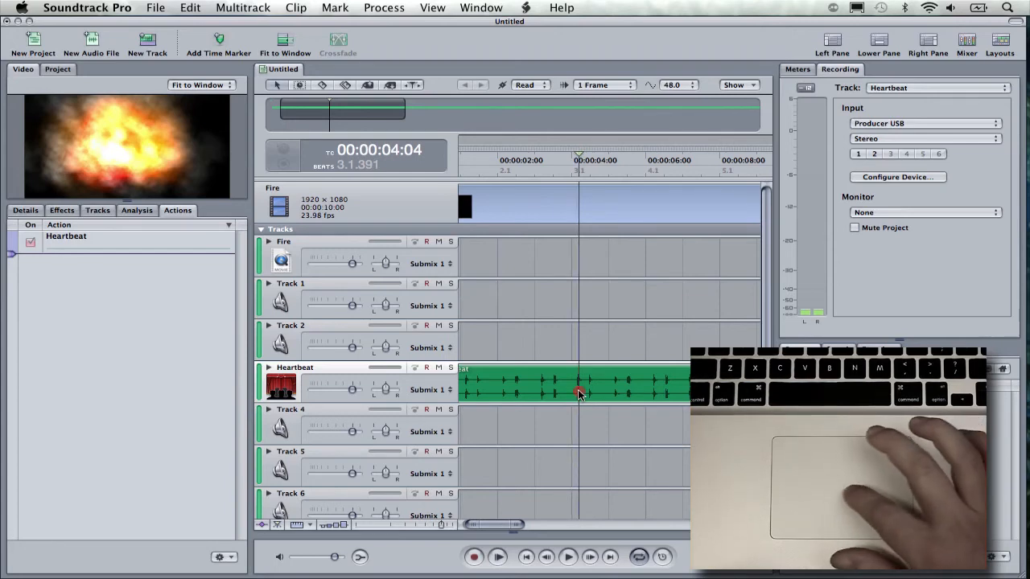
drag(579, 391, 675, 391)
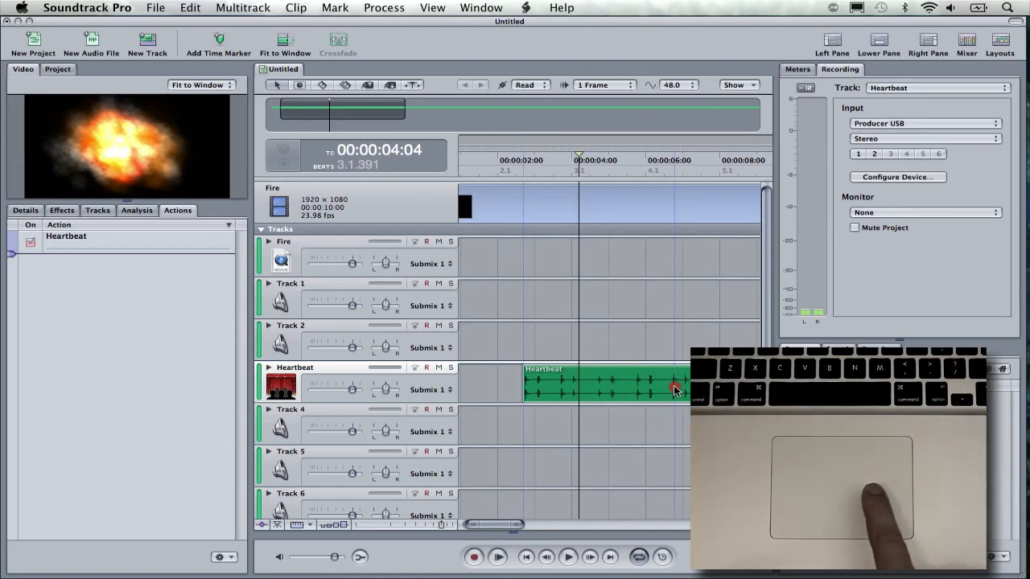
drag(652, 386, 579, 378)
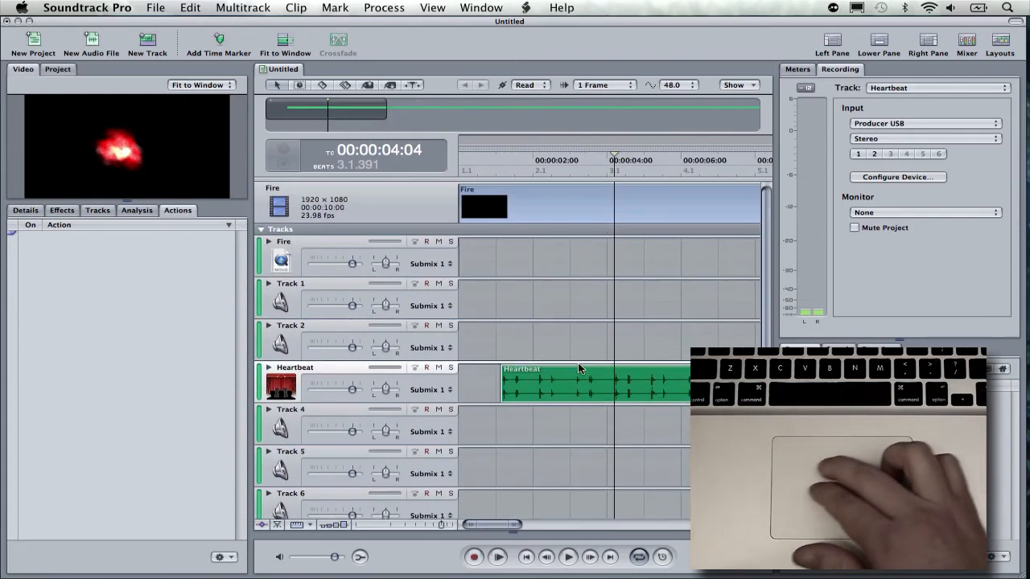
scroll(down, 3)
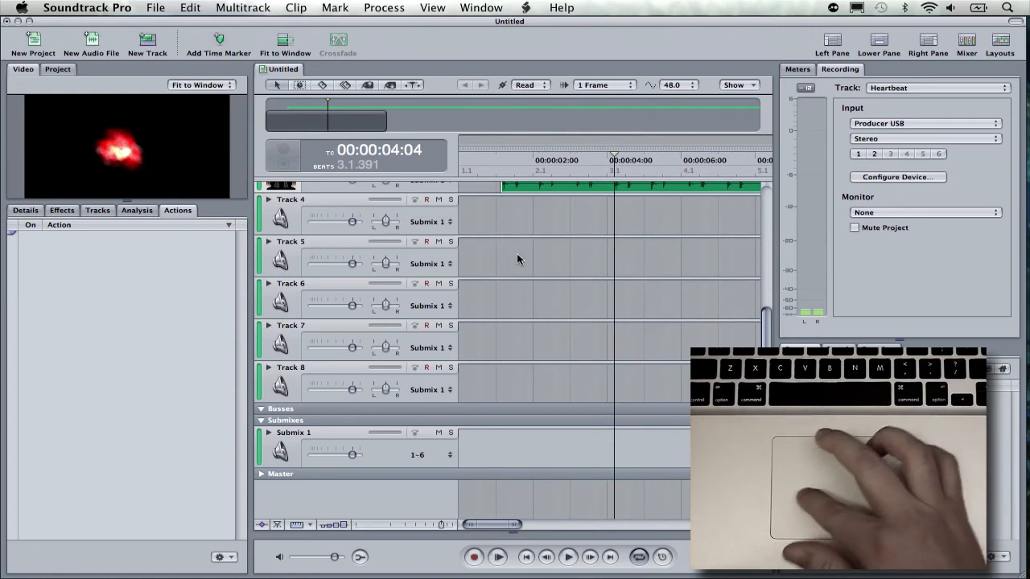
mouse_move(608, 289)
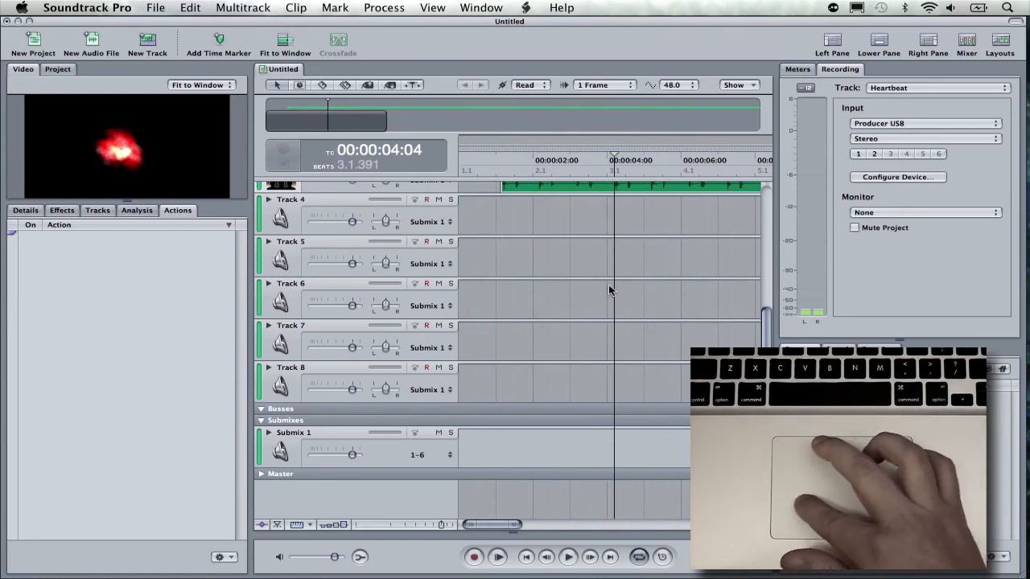
mouse_move(844, 261)
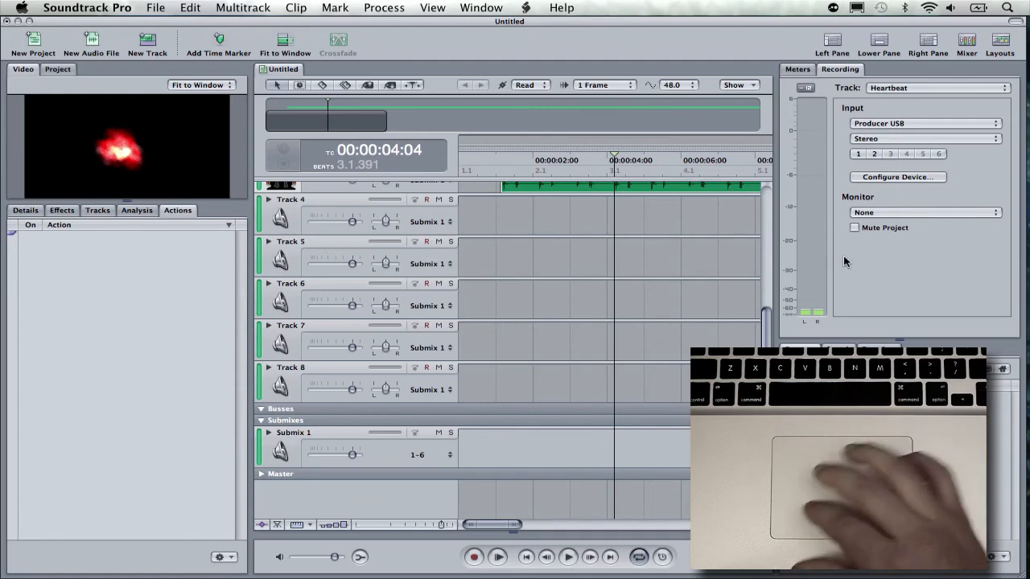